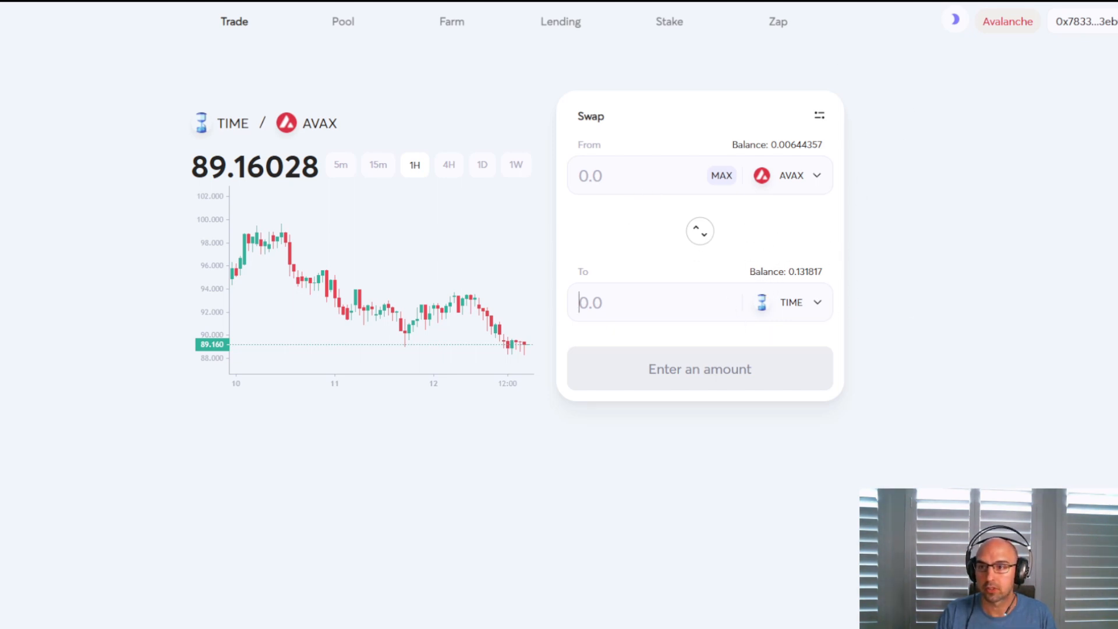
Leave the Trader Joe swap and go to Wonderland's TIME staking page showing zero balances.
click(668, 21)
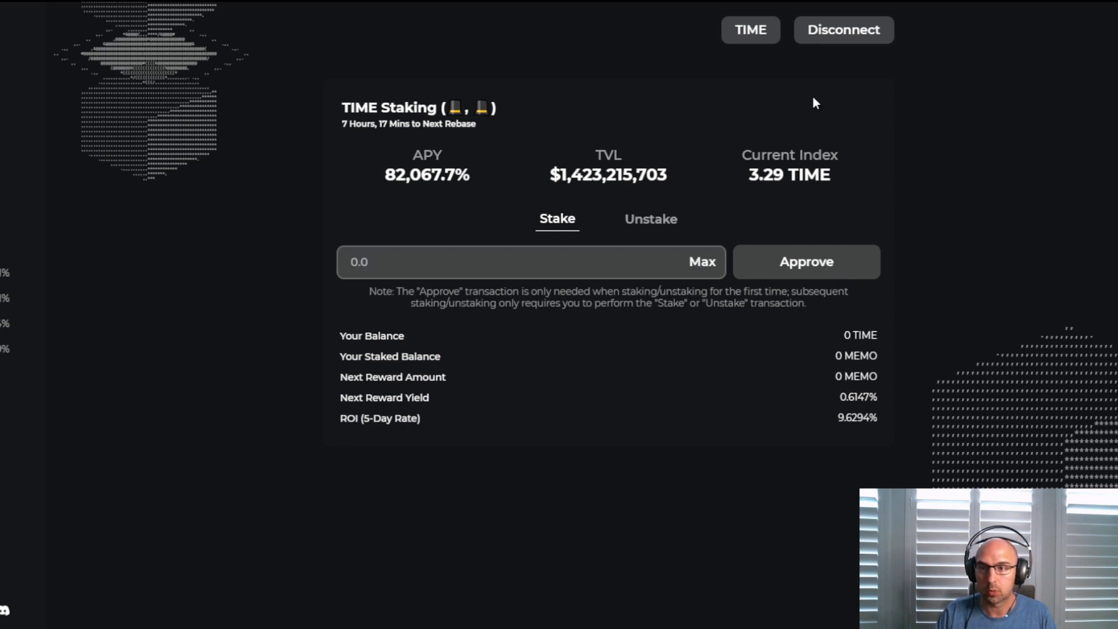
mouse_move(1112, 251)
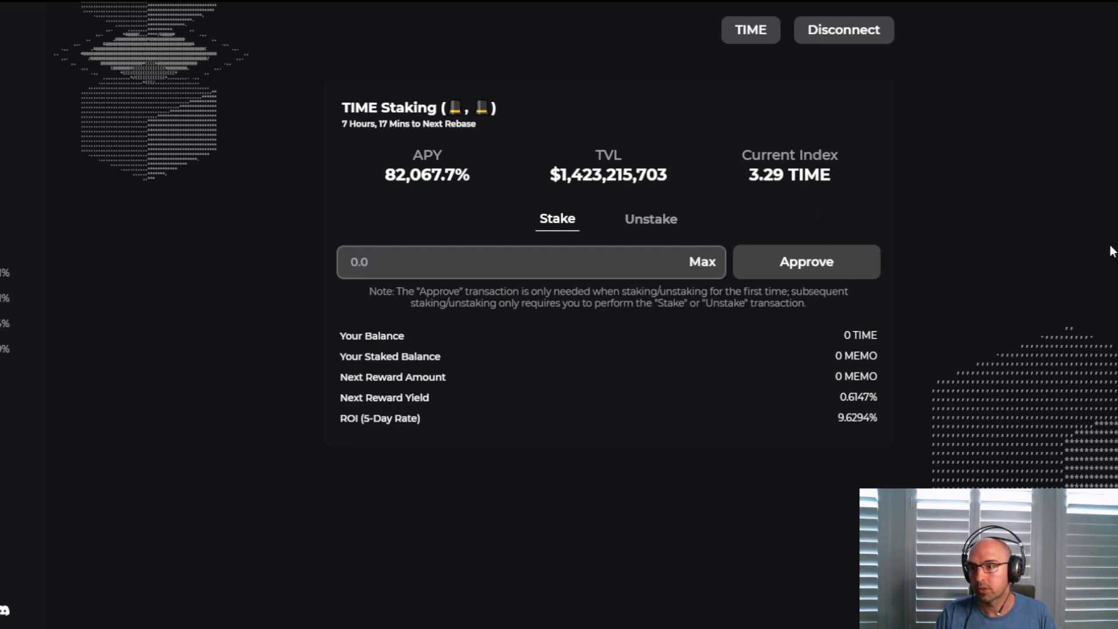
click(806, 261)
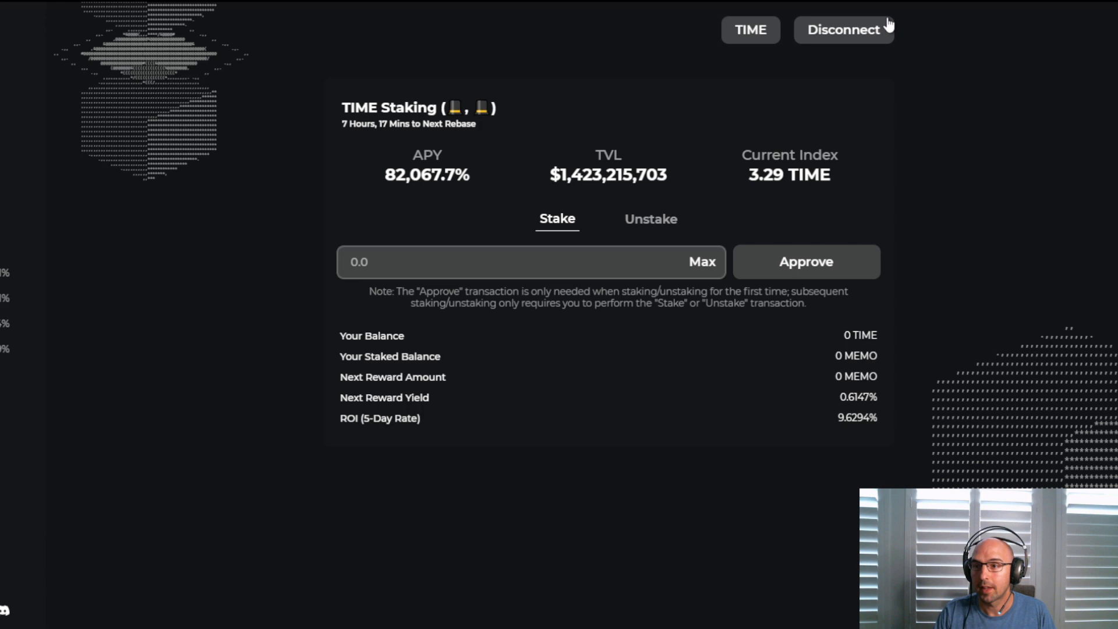
mouse_move(659, 275)
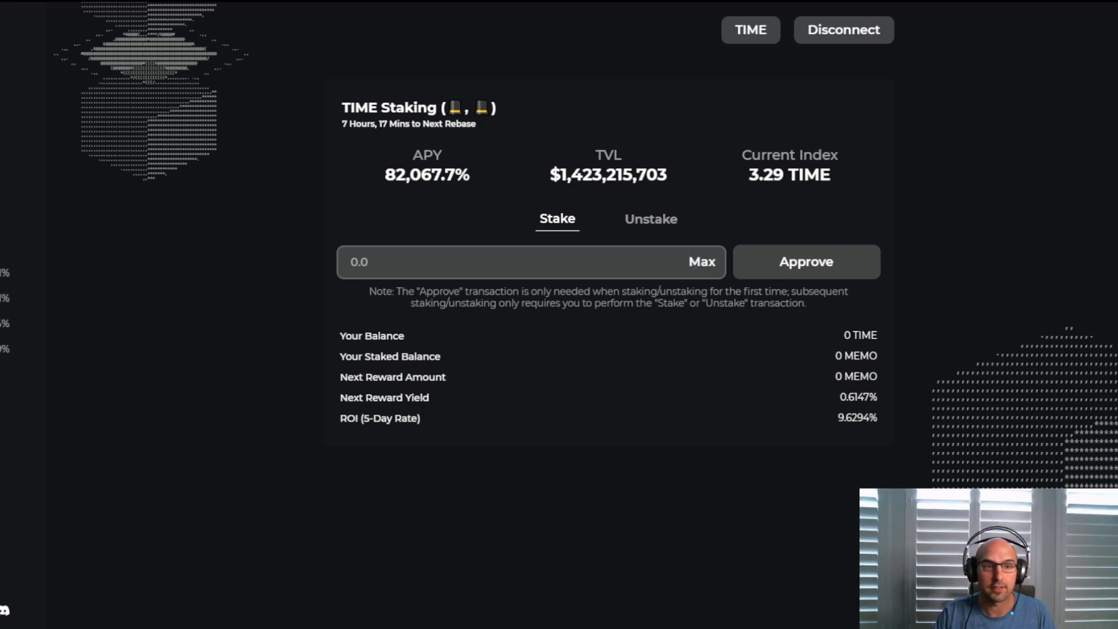
Approve TIME, stake the full 0.1318 balance via Max, and confirm, ending with 0.131817 MEMO staked.
click(805, 262)
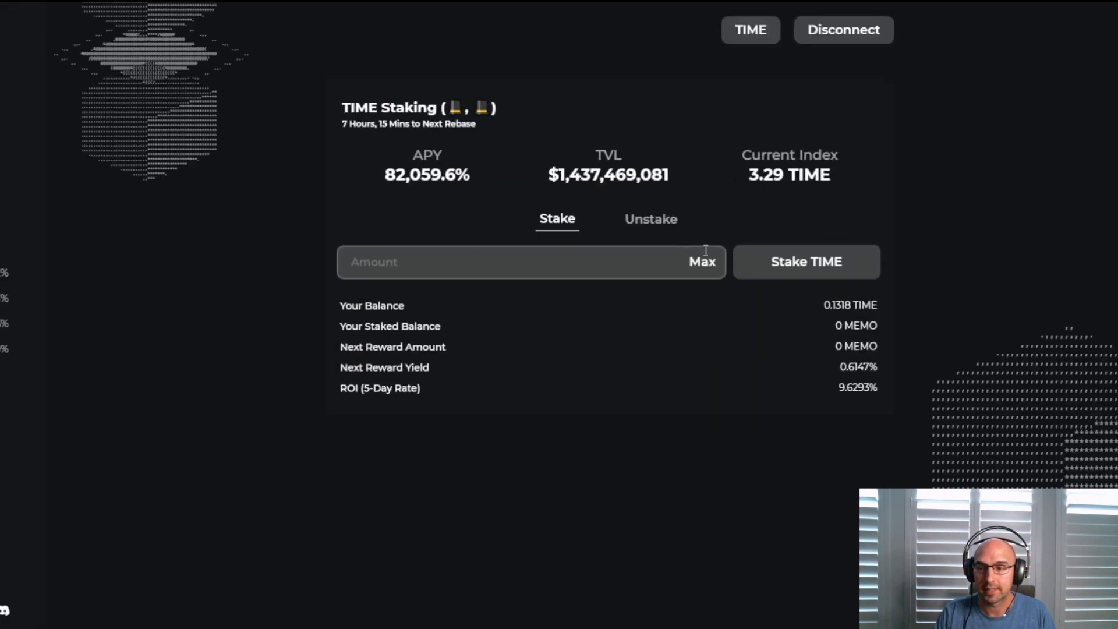
click(702, 262)
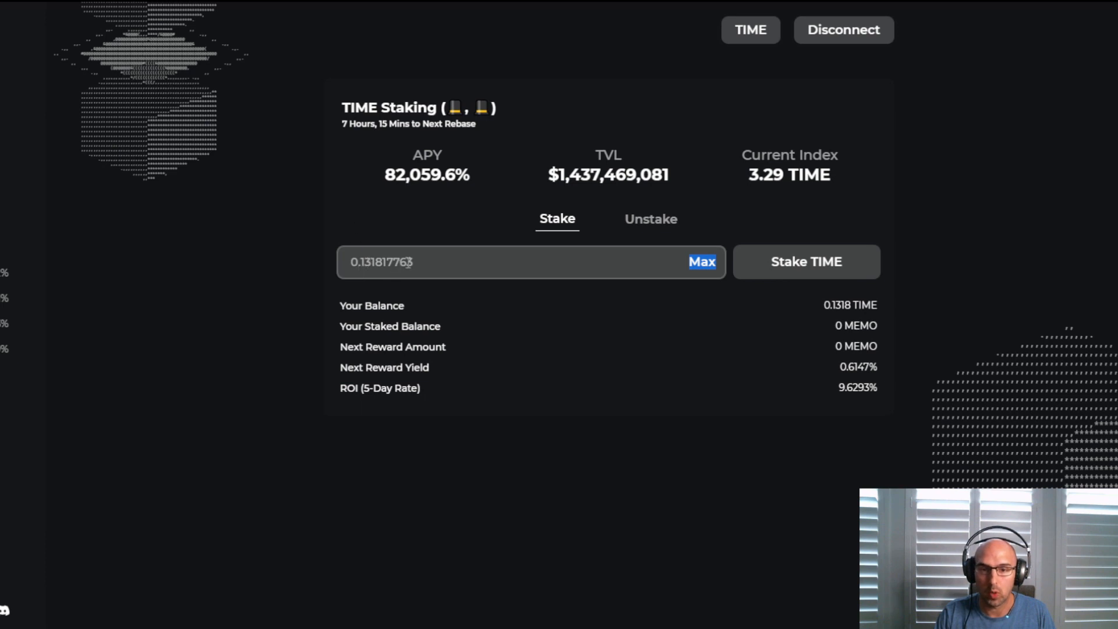
click(806, 261)
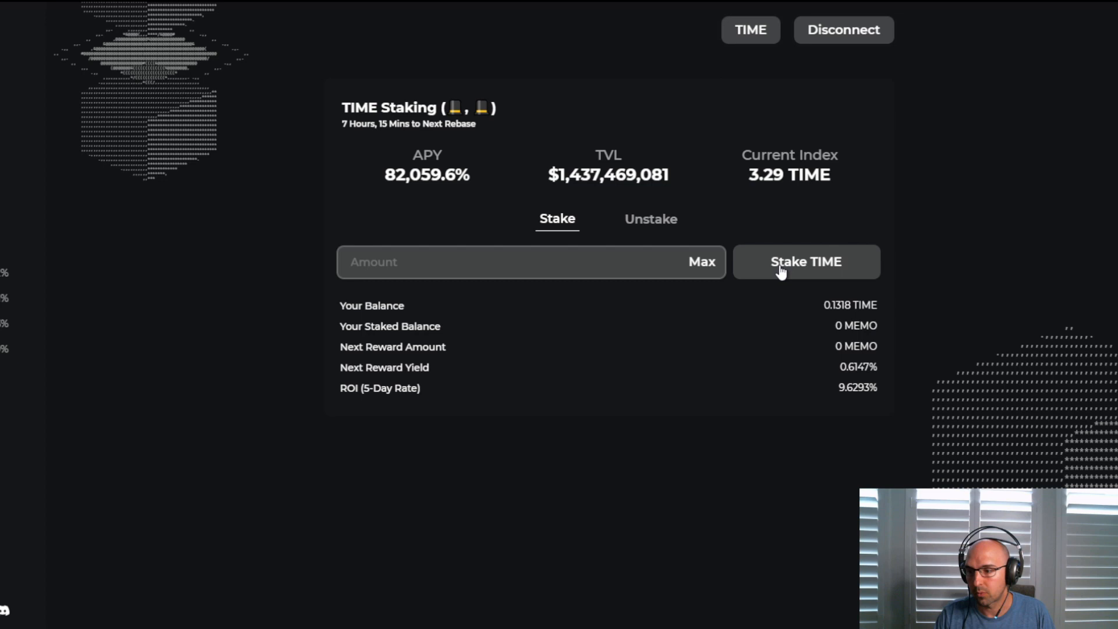
click(806, 262)
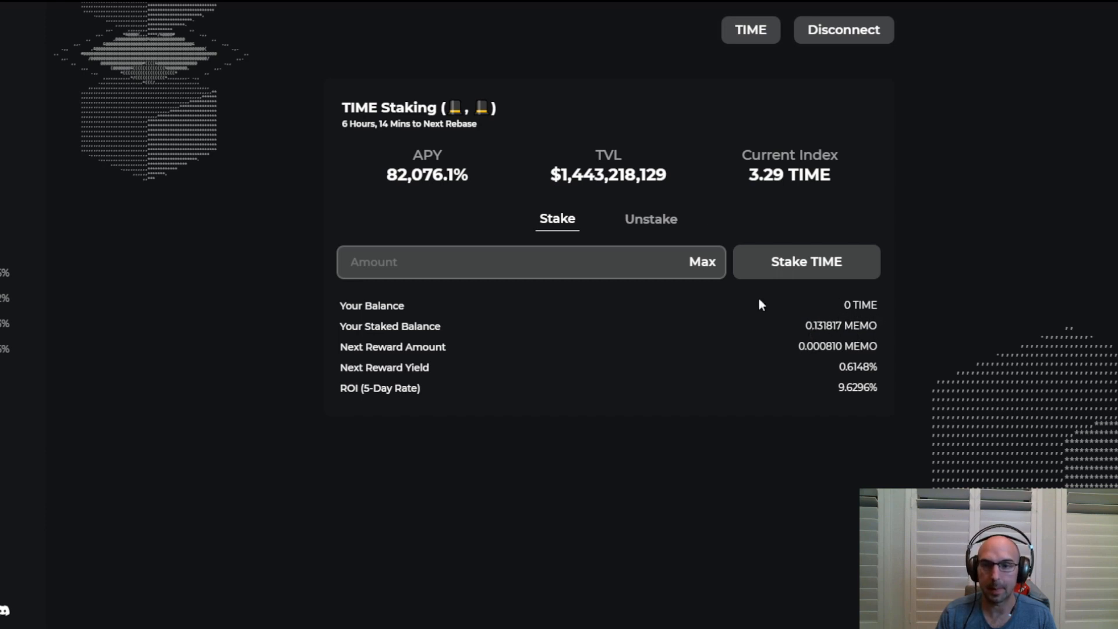
mouse_move(804, 389)
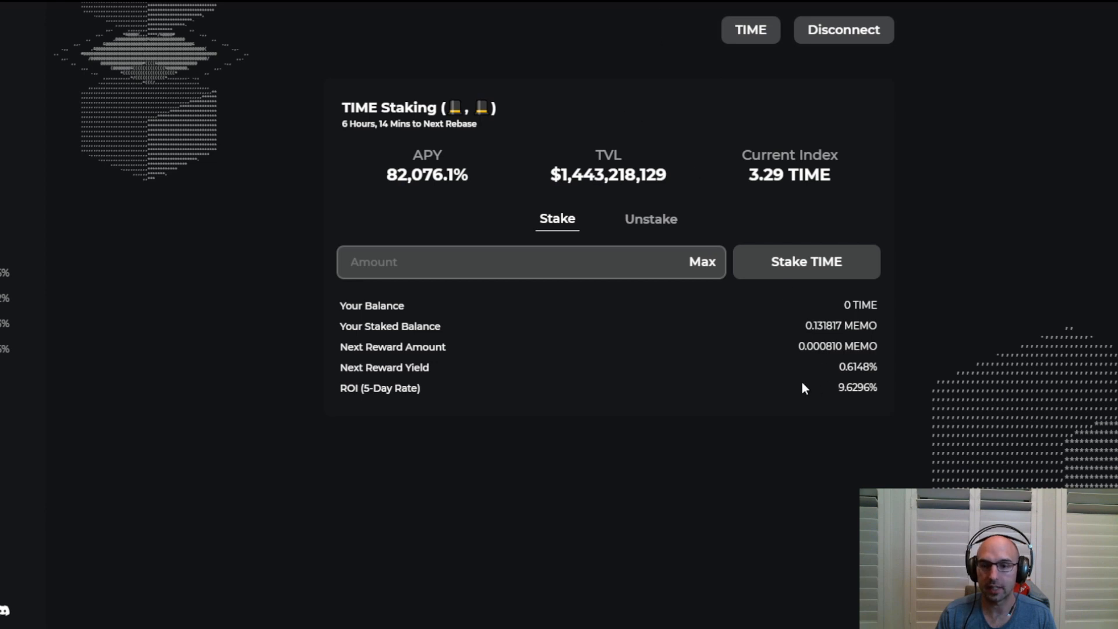
mouse_move(630, 143)
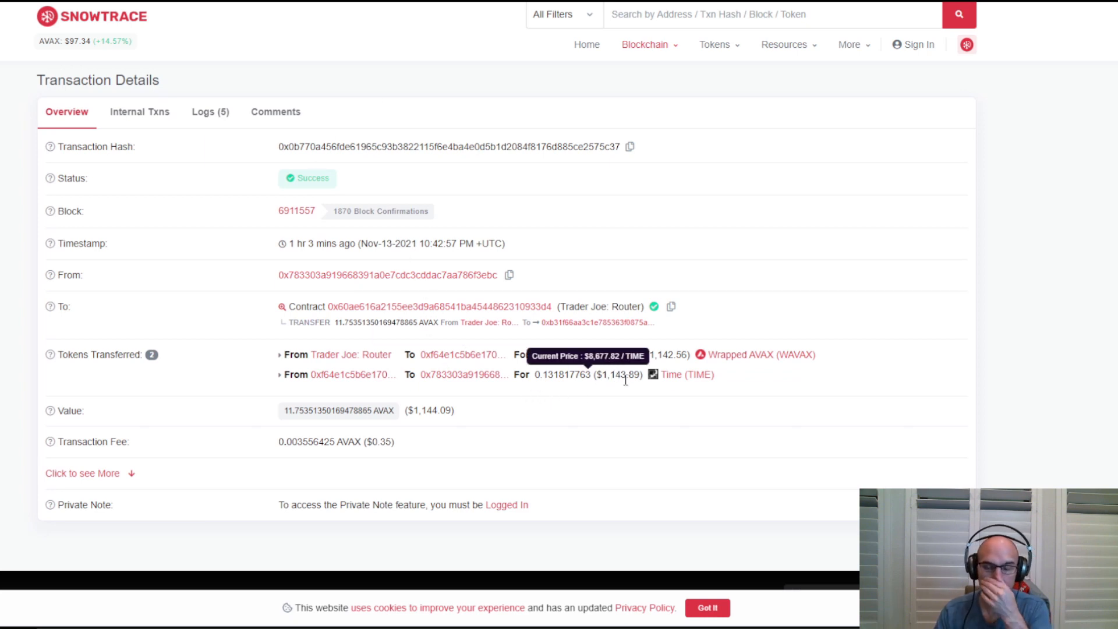
mouse_move(578, 396)
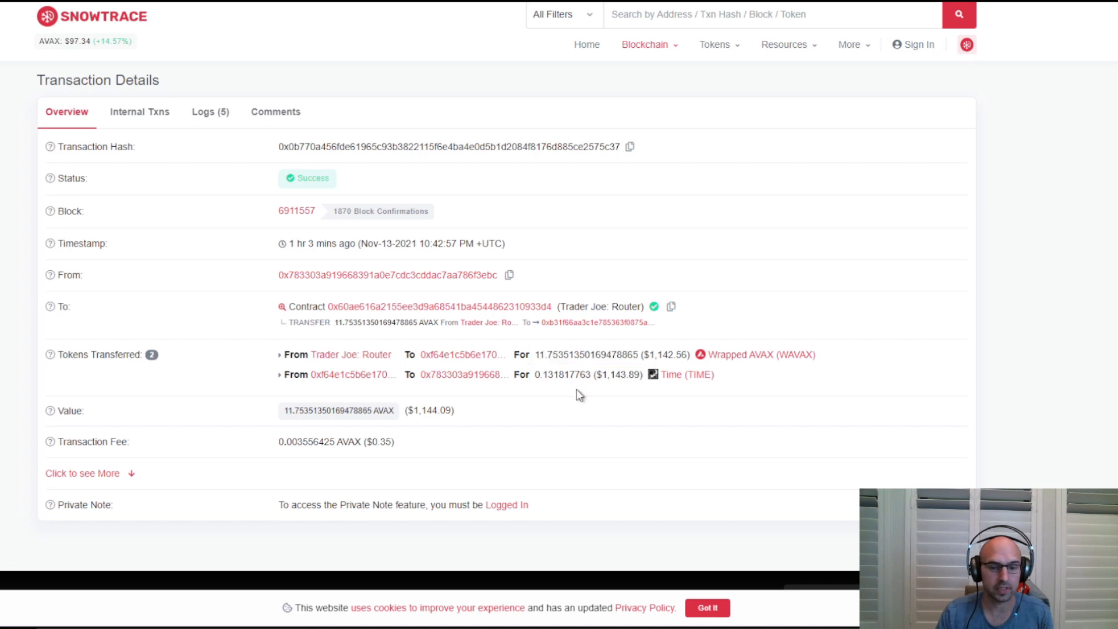